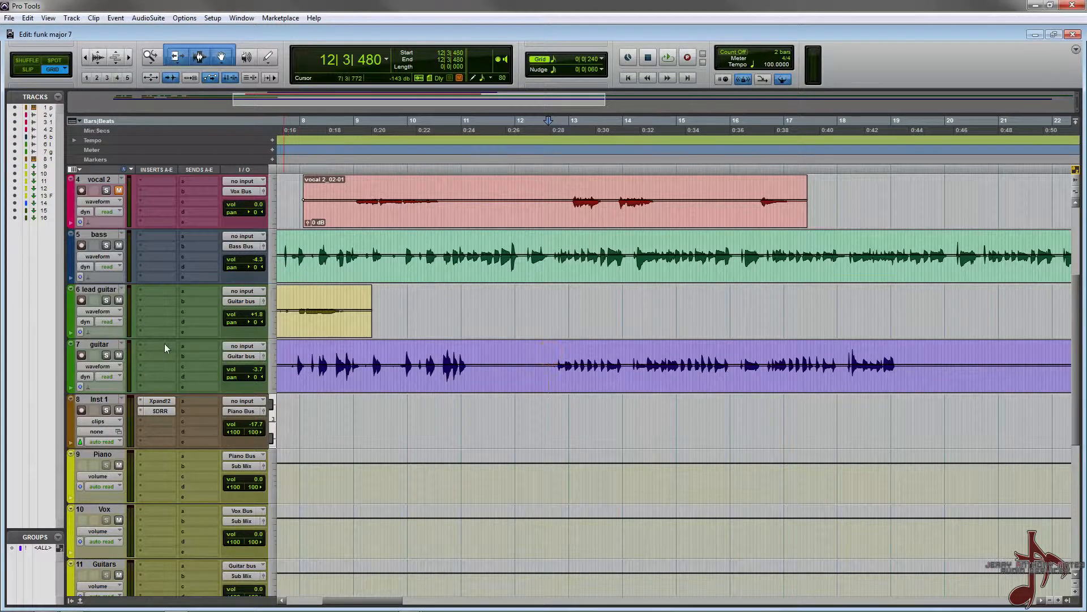
# - Insert Melodyne (mono) on an insert slot of the guitar track
pyautogui.click(164, 347)
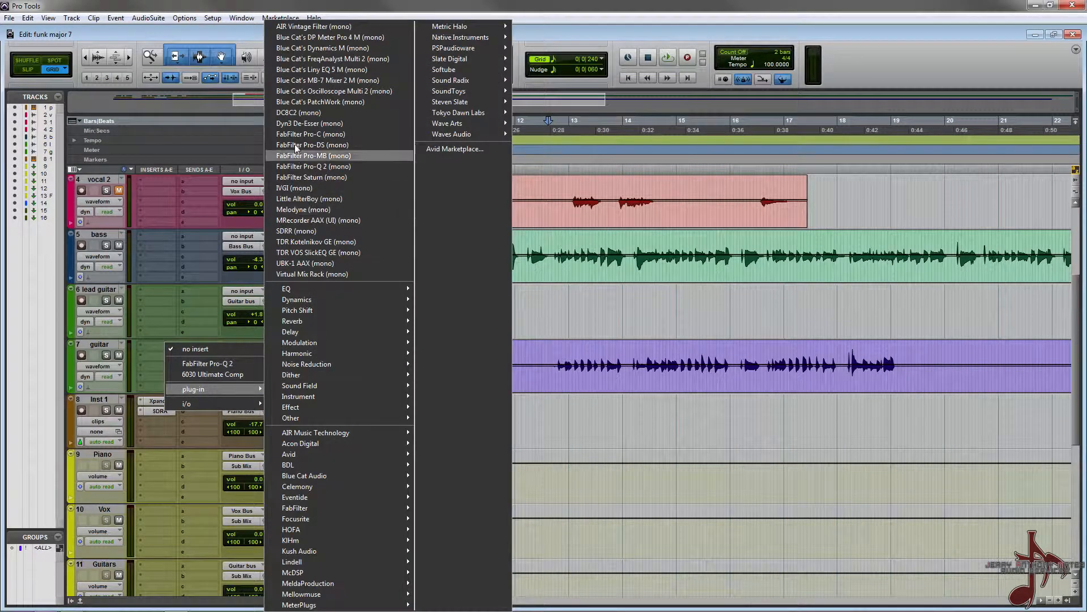
pyautogui.moveTo(303, 210)
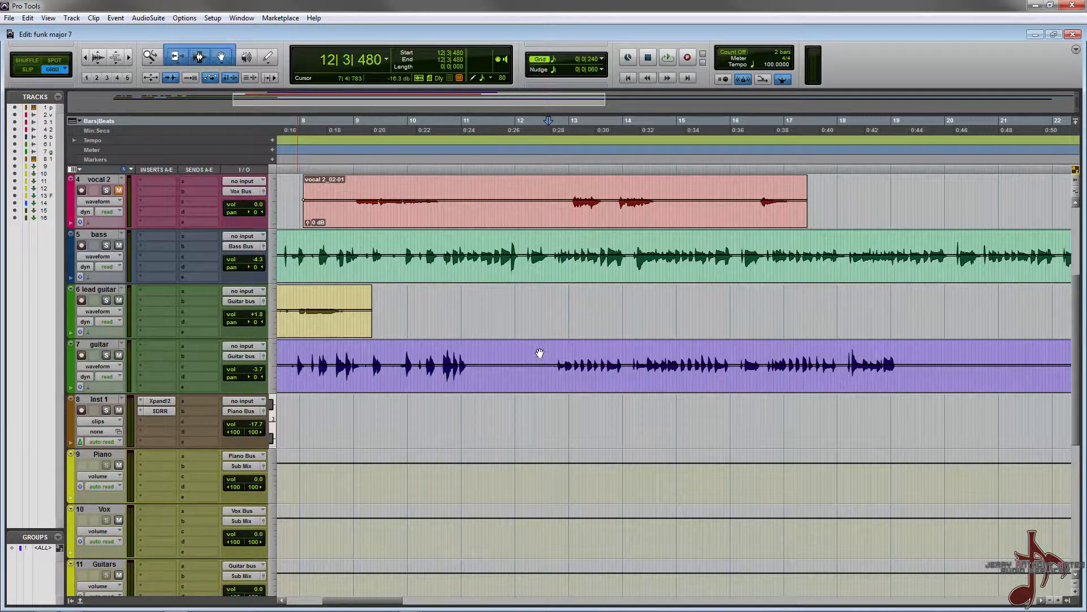
pyautogui.click(158, 346)
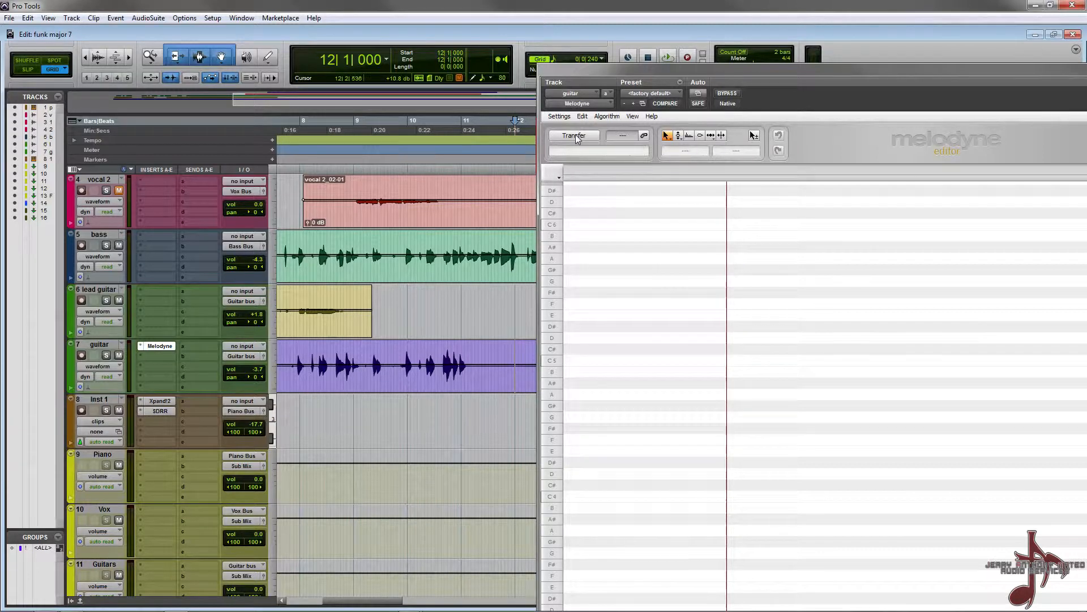
# - Start Melodyne's Transfer to capture the guitar track's audio
pyautogui.click(574, 136)
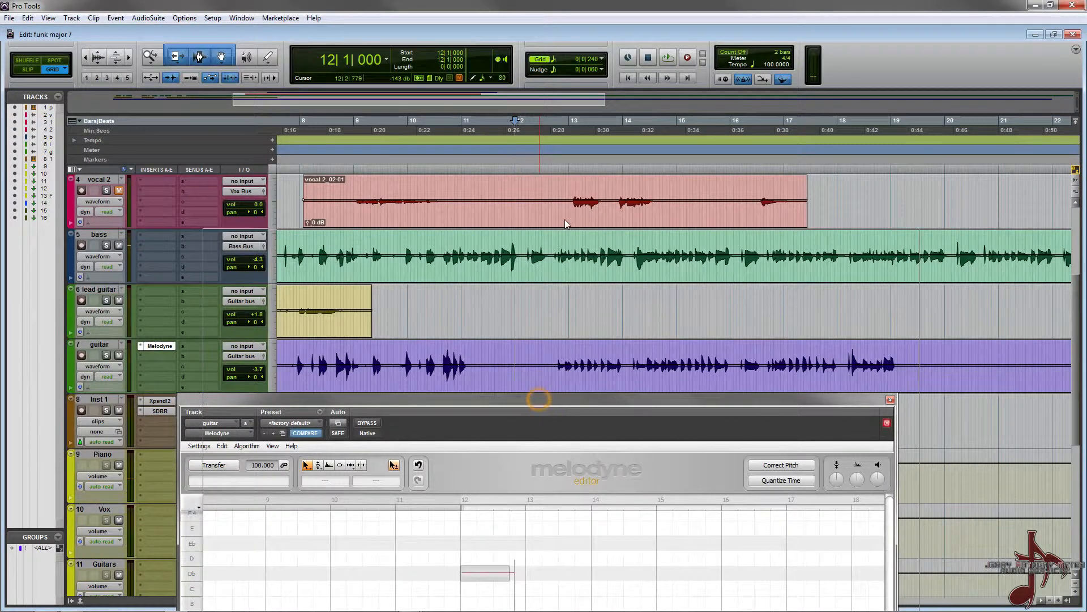
pyautogui.click(273, 265)
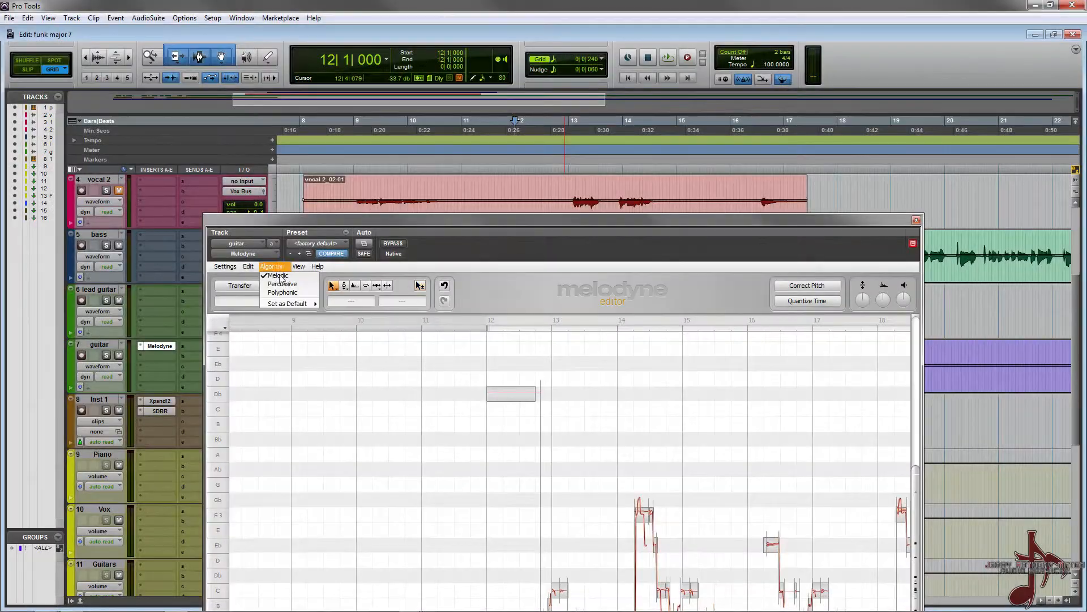
pyautogui.click(282, 284)
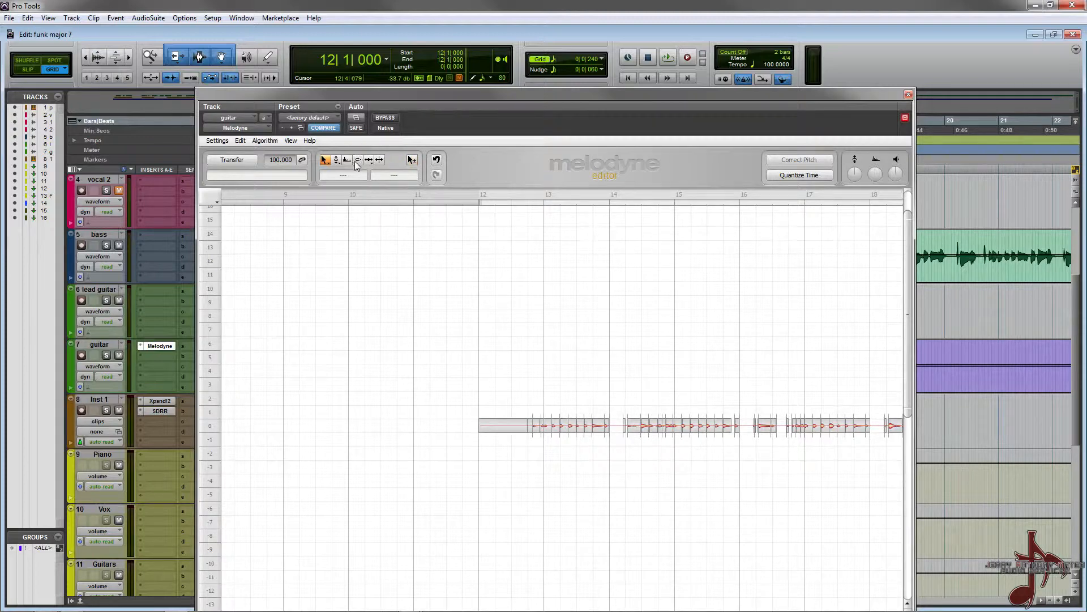
pyautogui.click(265, 140)
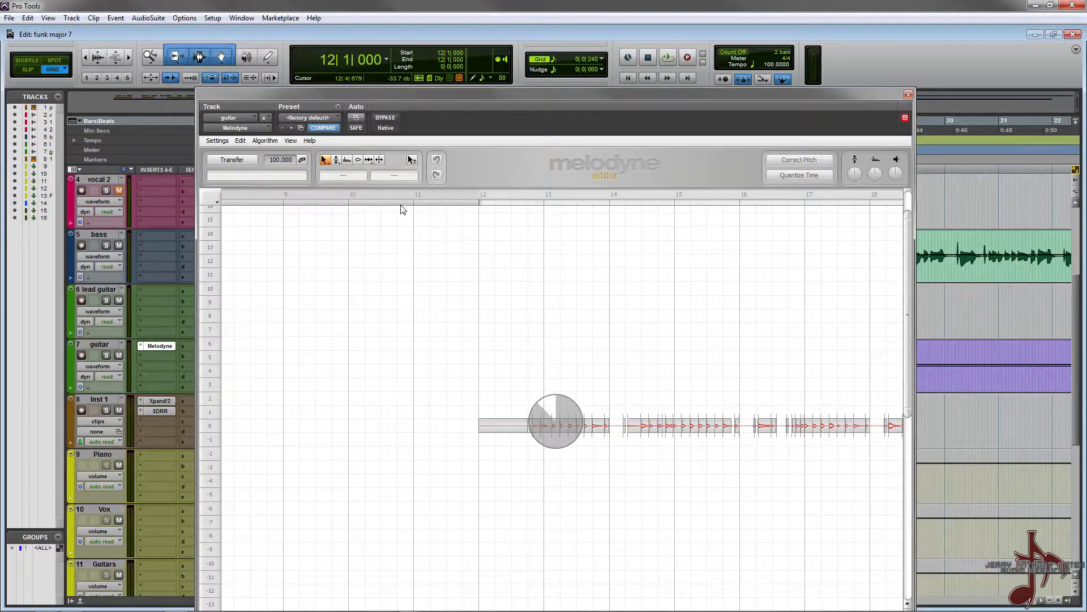
pyautogui.click(265, 140)
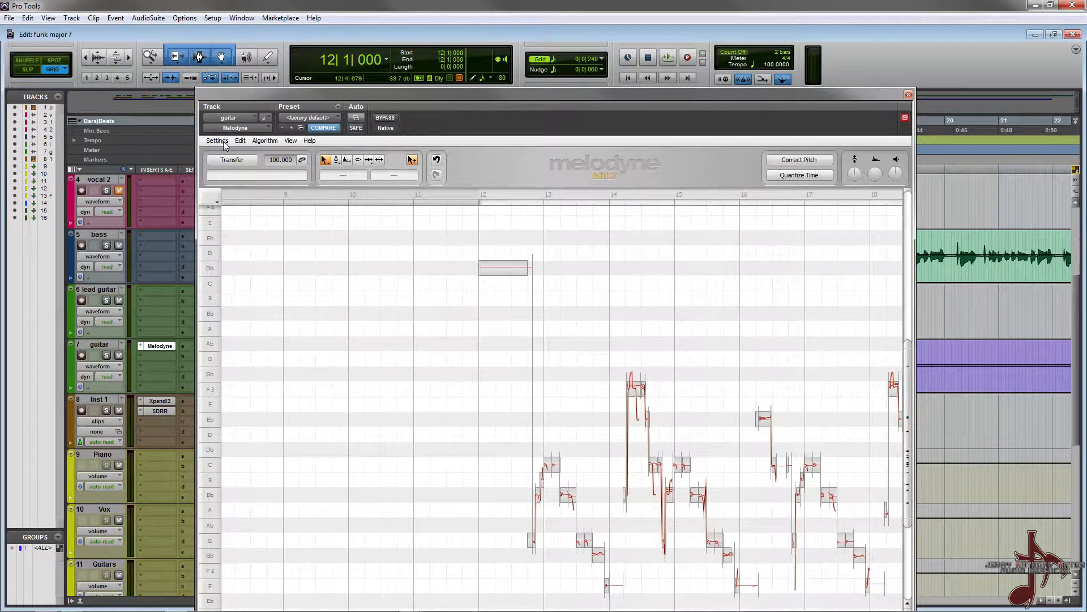
# - Export Melodyne's detected notes as GTR.mid via Save as MIDI, replacing the existing file
pyautogui.click(217, 140)
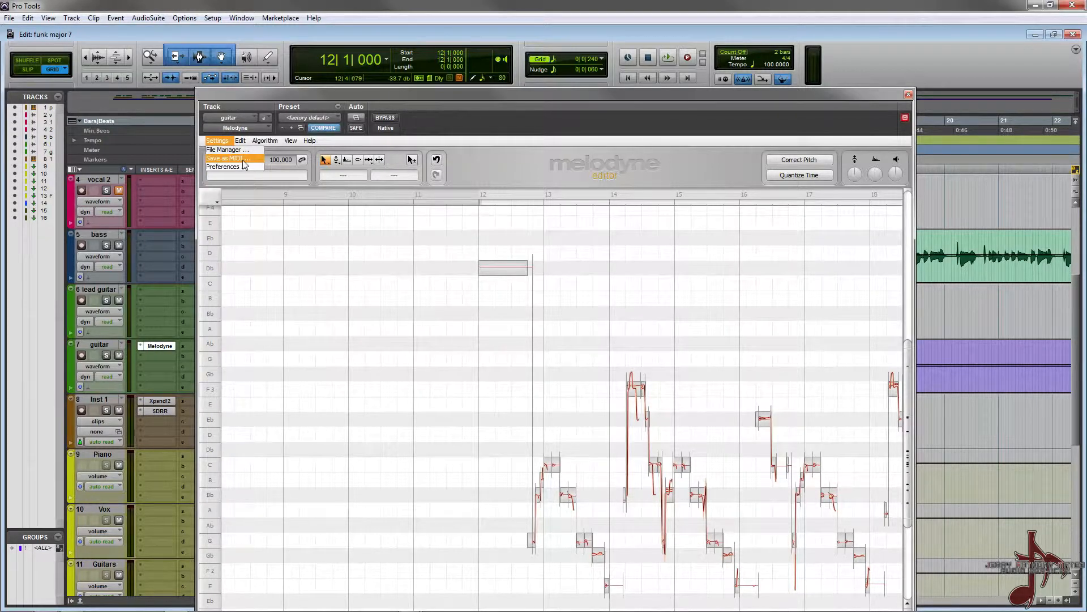
pyautogui.click(225, 158)
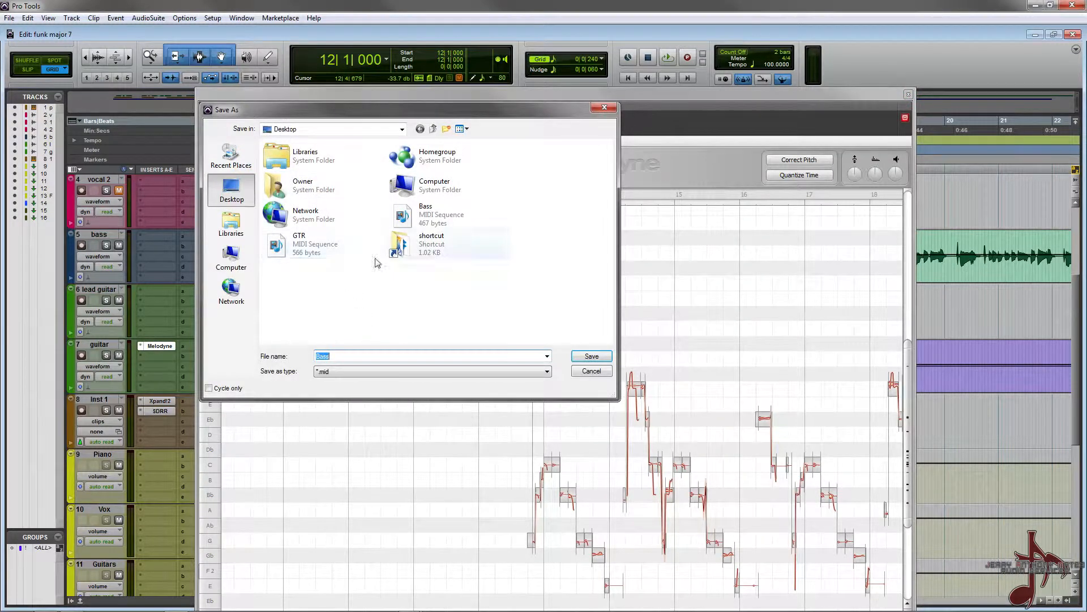
pyautogui.click(592, 356)
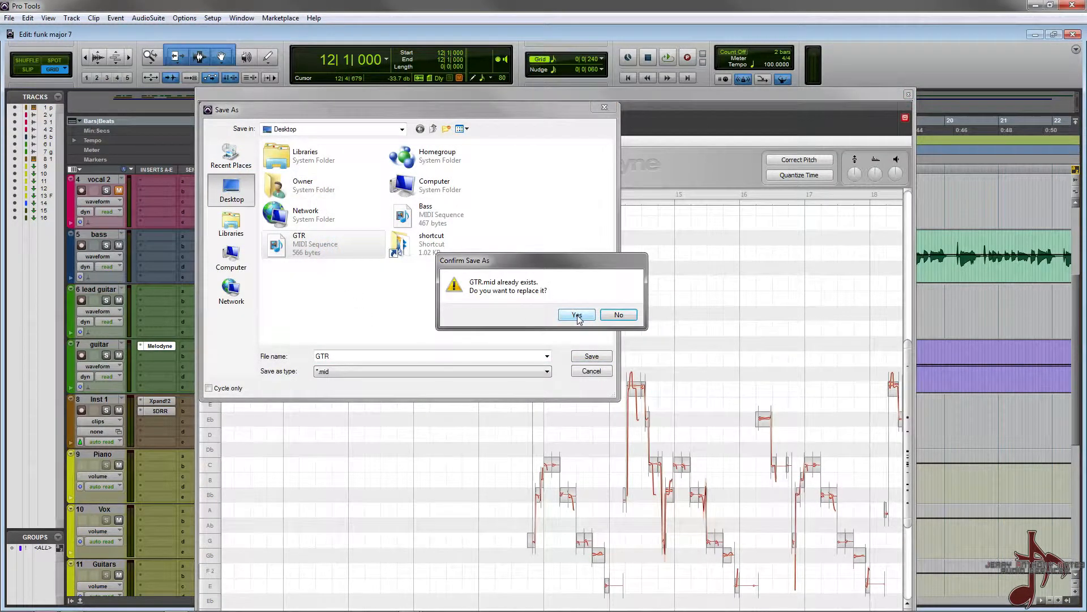
pyautogui.click(577, 315)
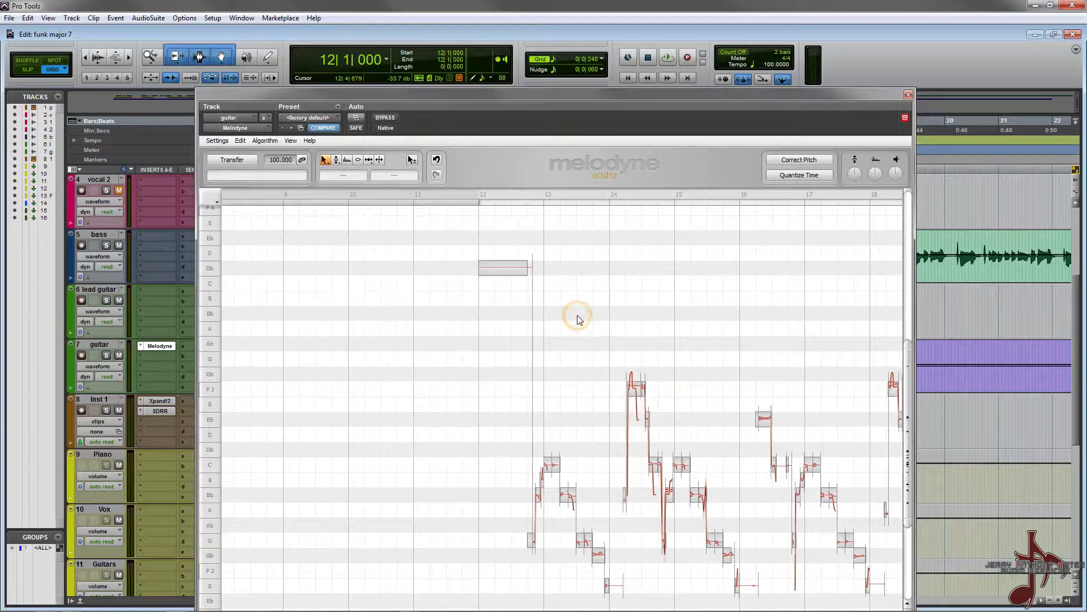
pyautogui.click(905, 94)
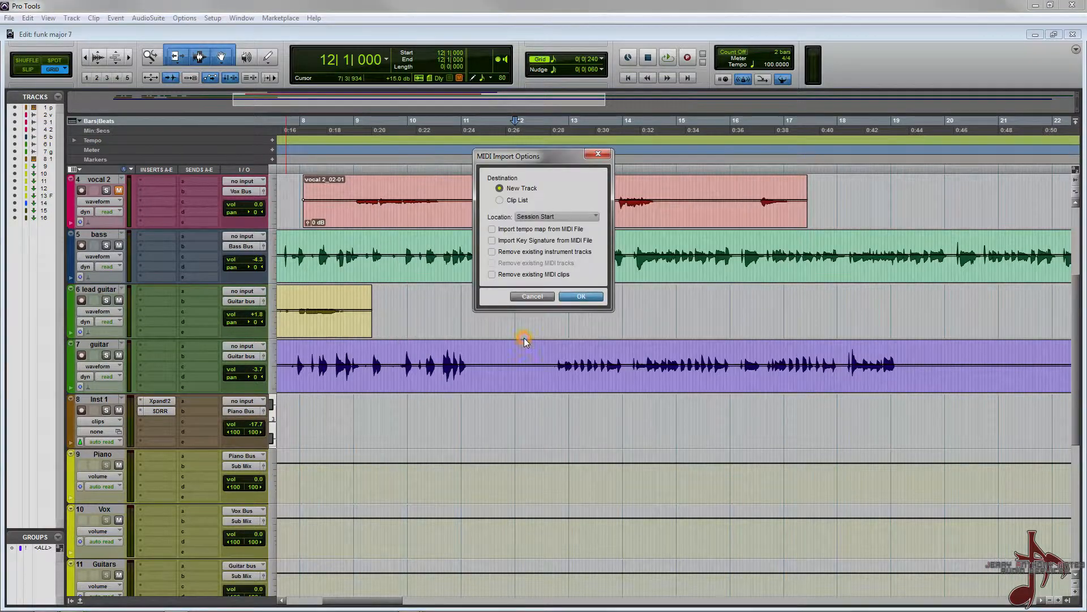
# - Import GTR.mid as a new track so its clip lands on Inst 1
pyautogui.click(581, 297)
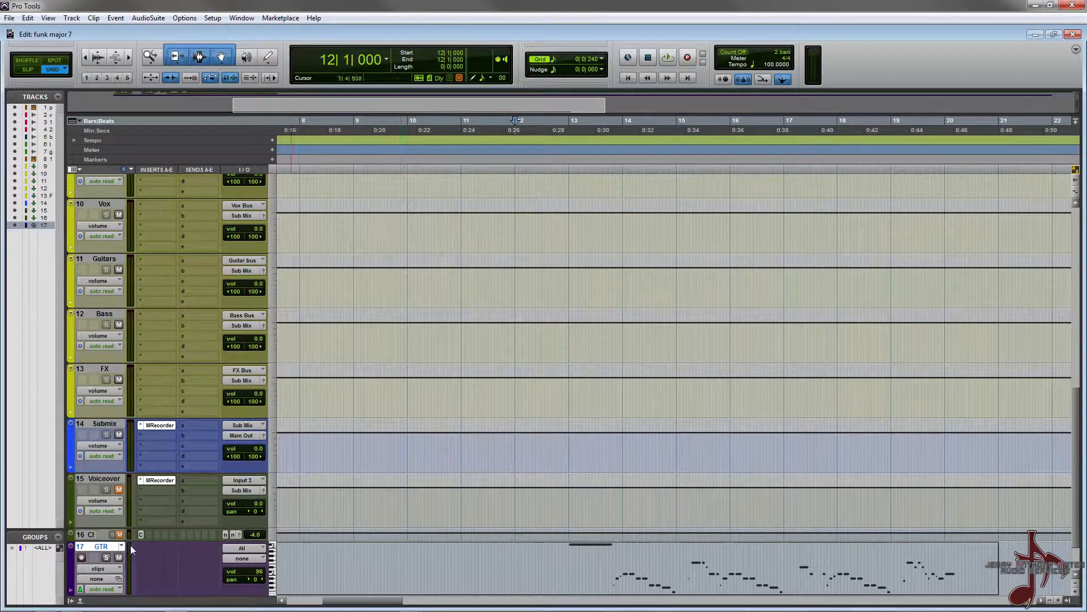
pyautogui.scroll(3)
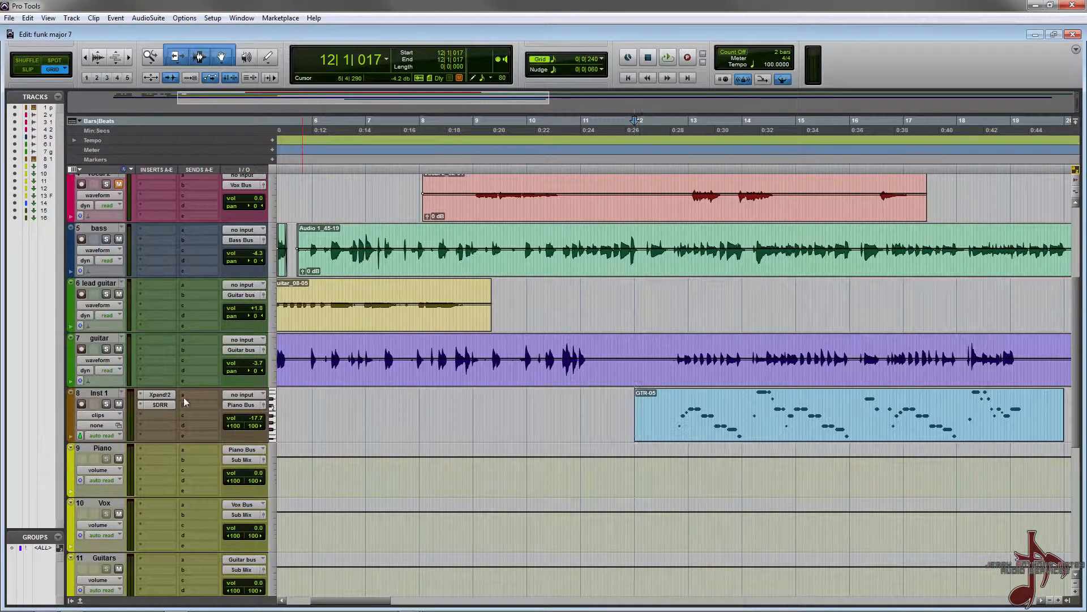
# - Load Natural Grand Piano into Xpand!2 part A and Upright Piano into part B
pyautogui.click(159, 394)
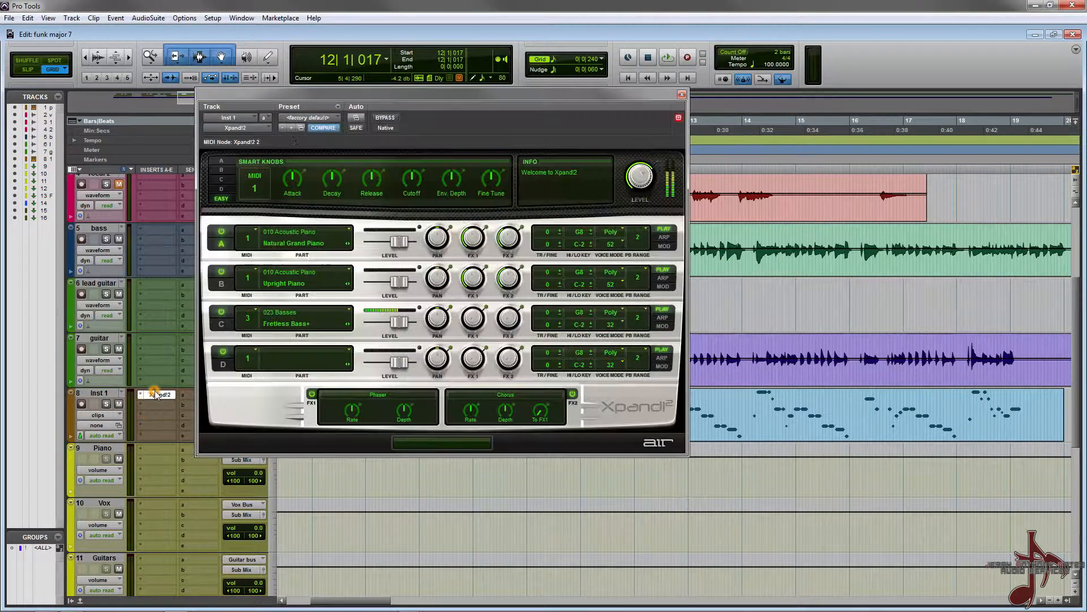
pyautogui.click(309, 118)
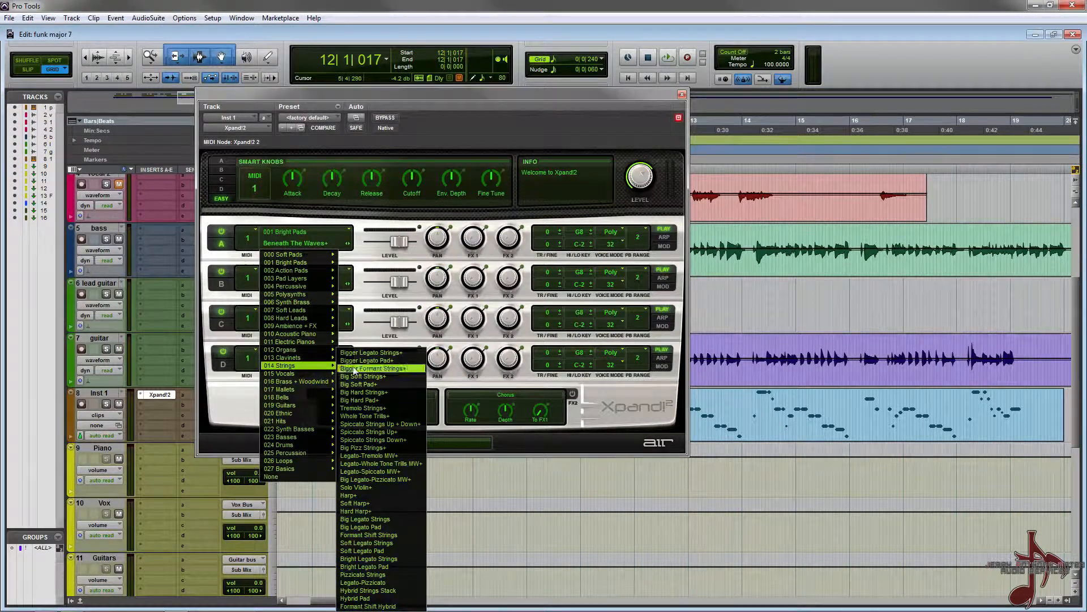
pyautogui.click(366, 360)
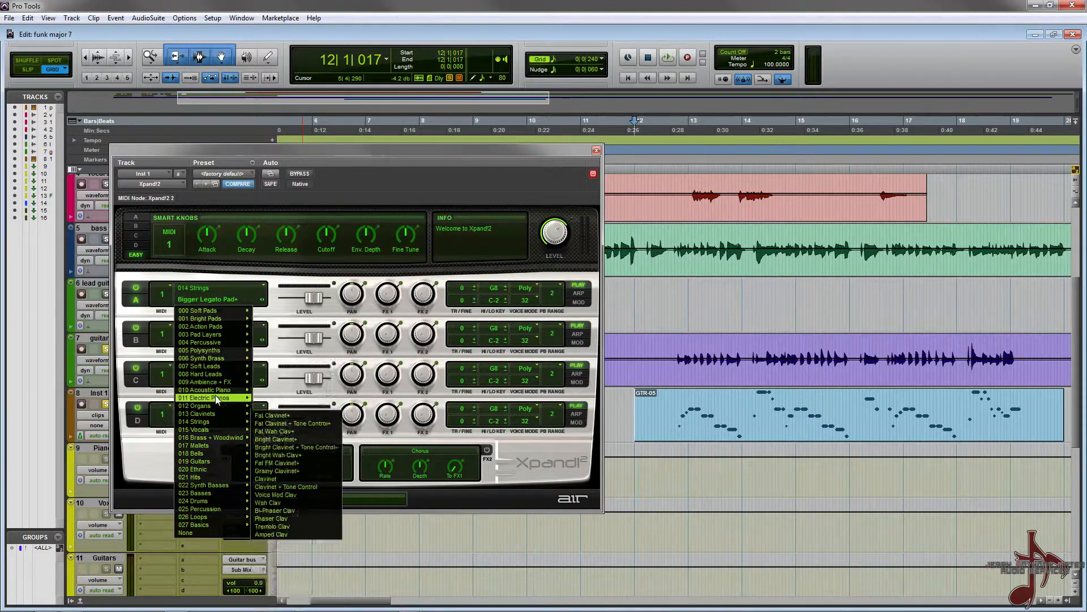
pyautogui.moveTo(205, 390)
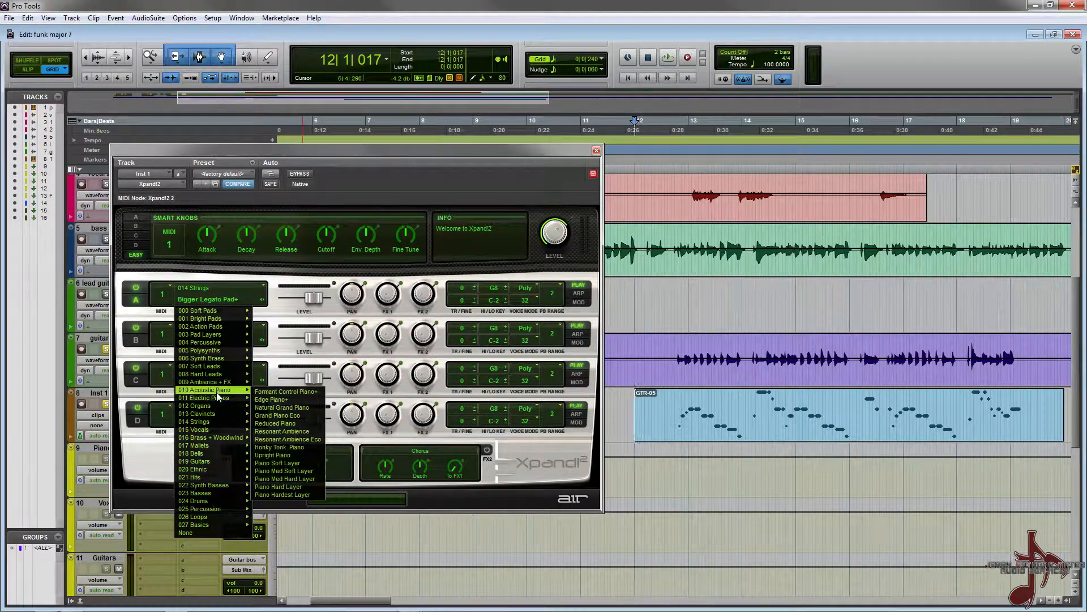
pyautogui.moveTo(286, 408)
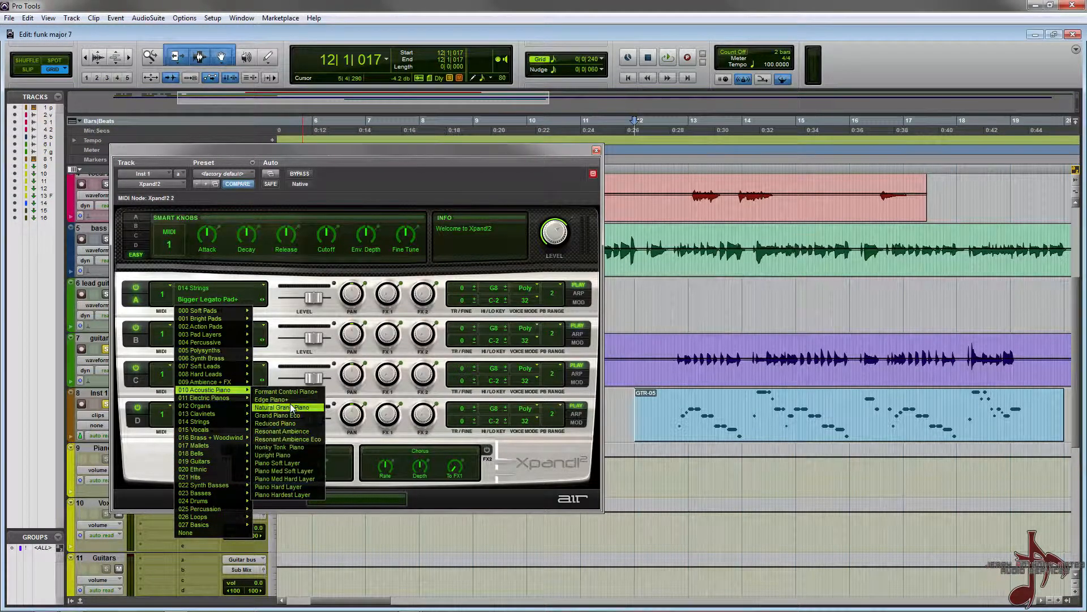
pyautogui.click(285, 407)
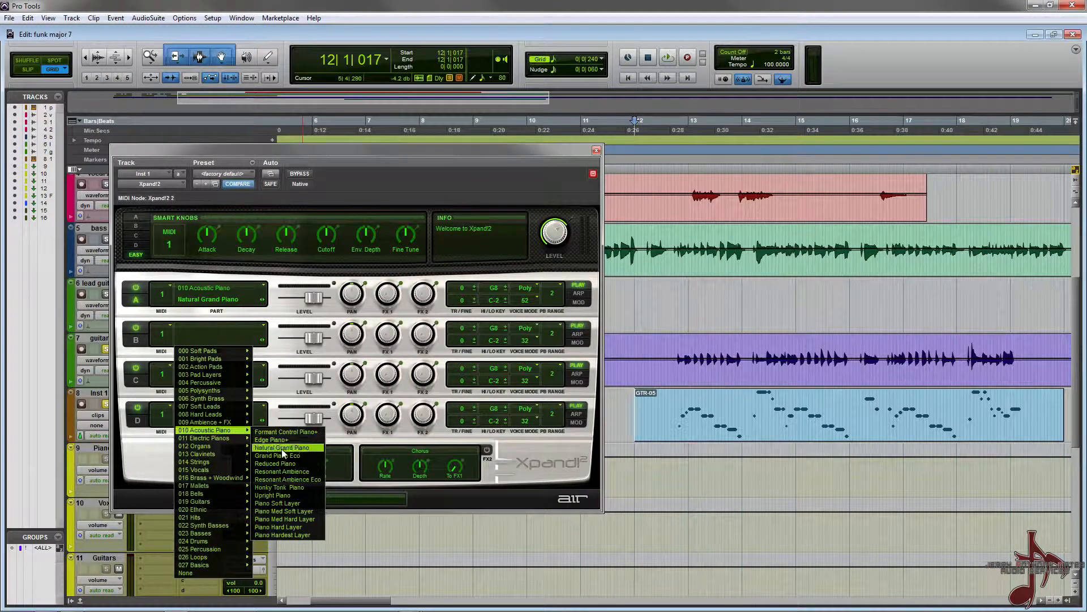
pyautogui.moveTo(281, 503)
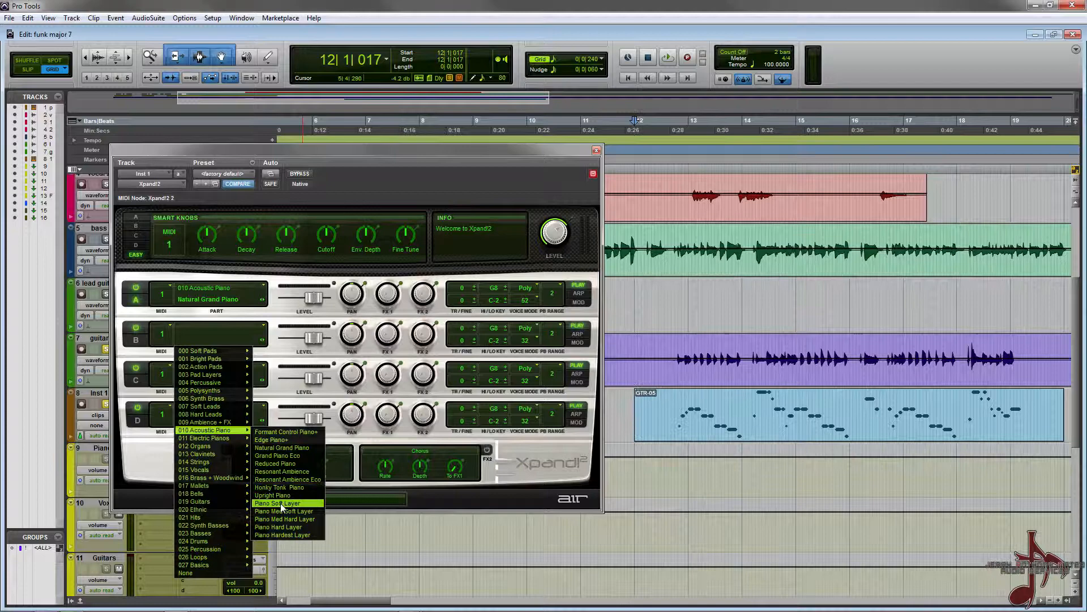
pyautogui.click(272, 495)
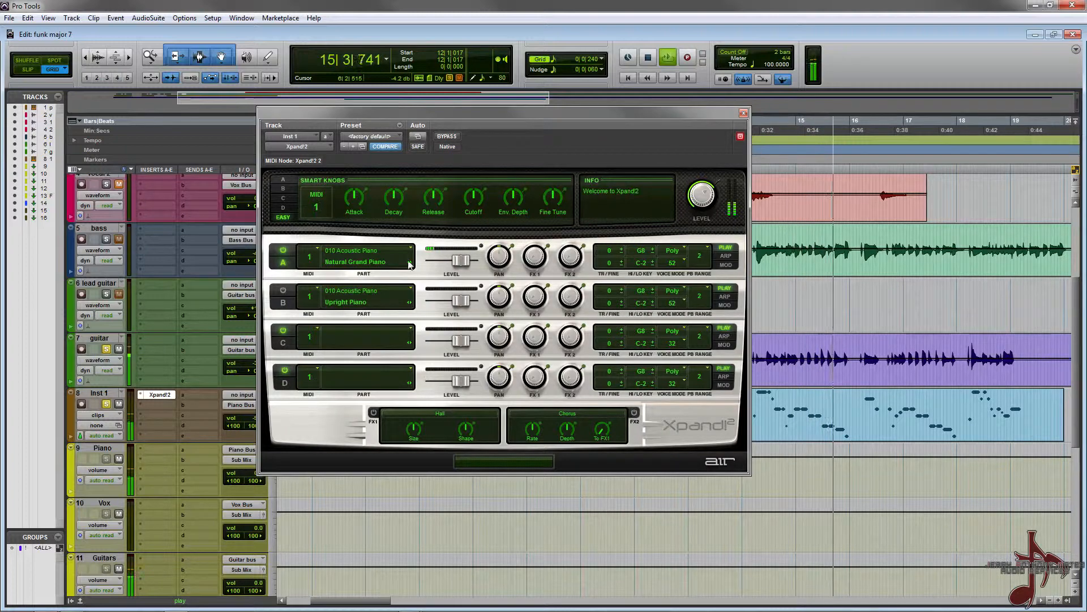
# - Toggle Xpand!2's grand piano part off and back on to audition it
pyautogui.click(283, 250)
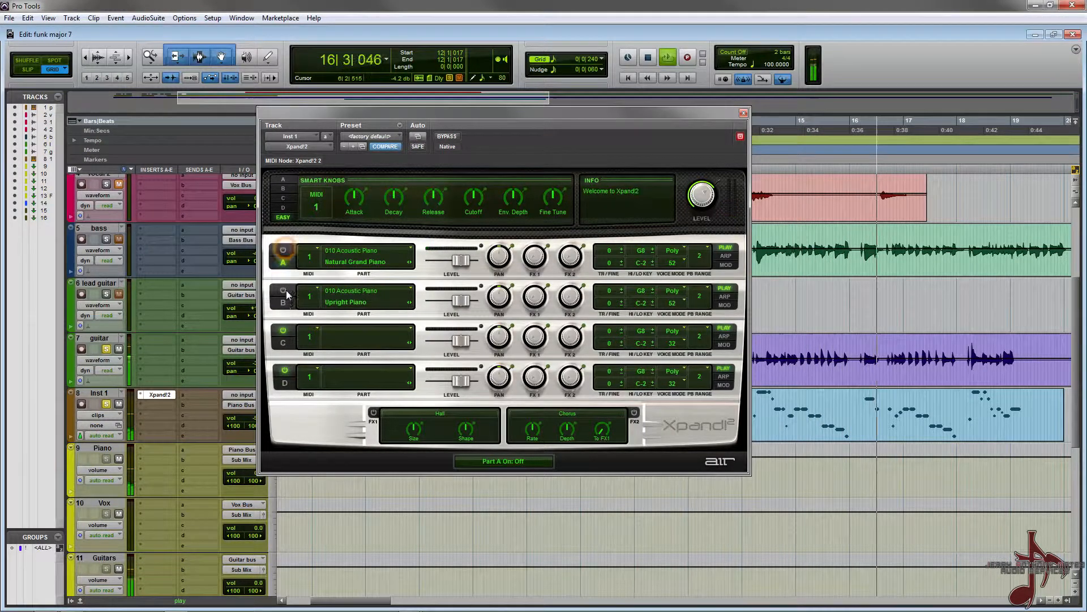
pyautogui.click(284, 290)
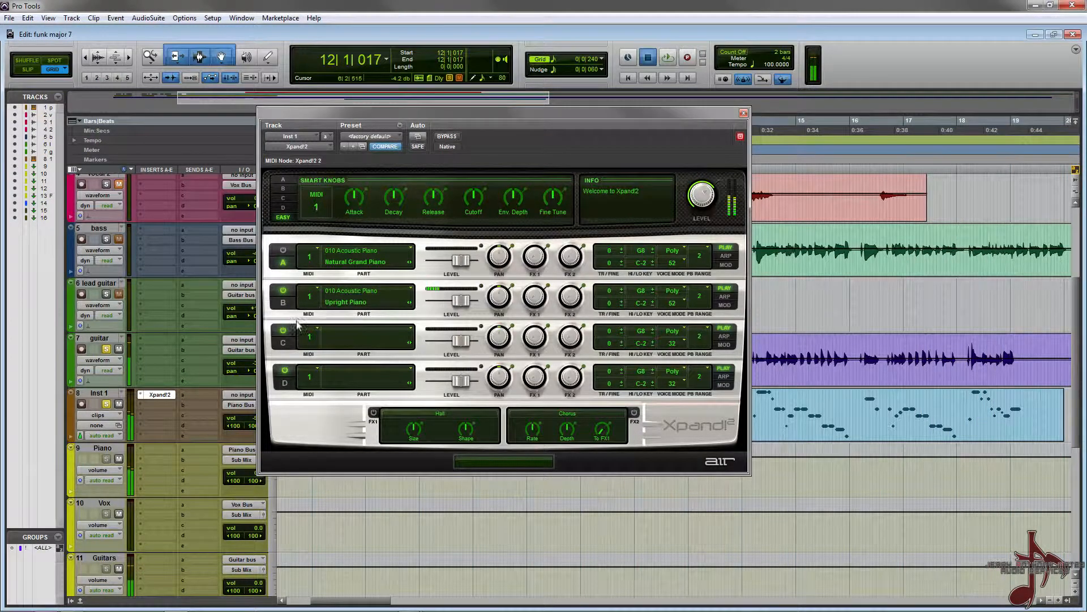
pyautogui.click(282, 250)
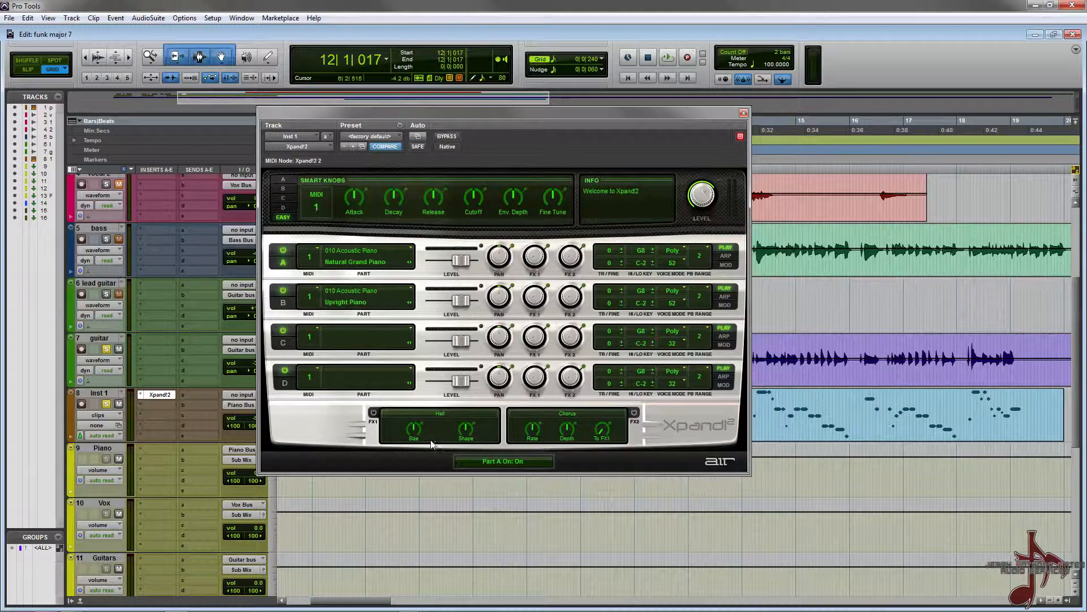
# - Replace the Hall reverb in FX1 with Phaser and play back to audition
pyautogui.click(440, 413)
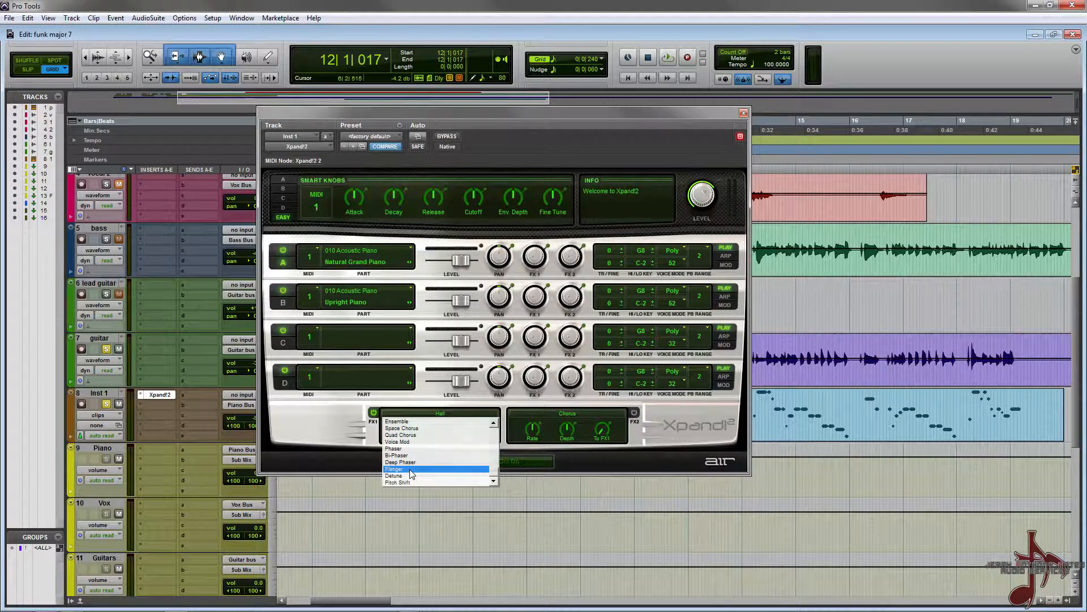
pyautogui.click(393, 448)
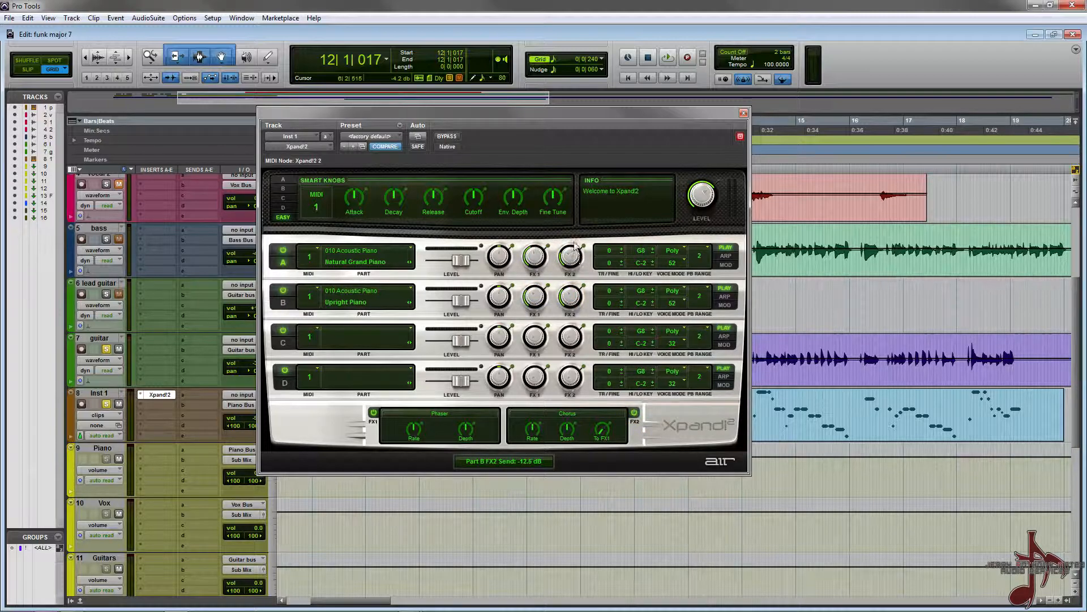
pyautogui.click(667, 57)
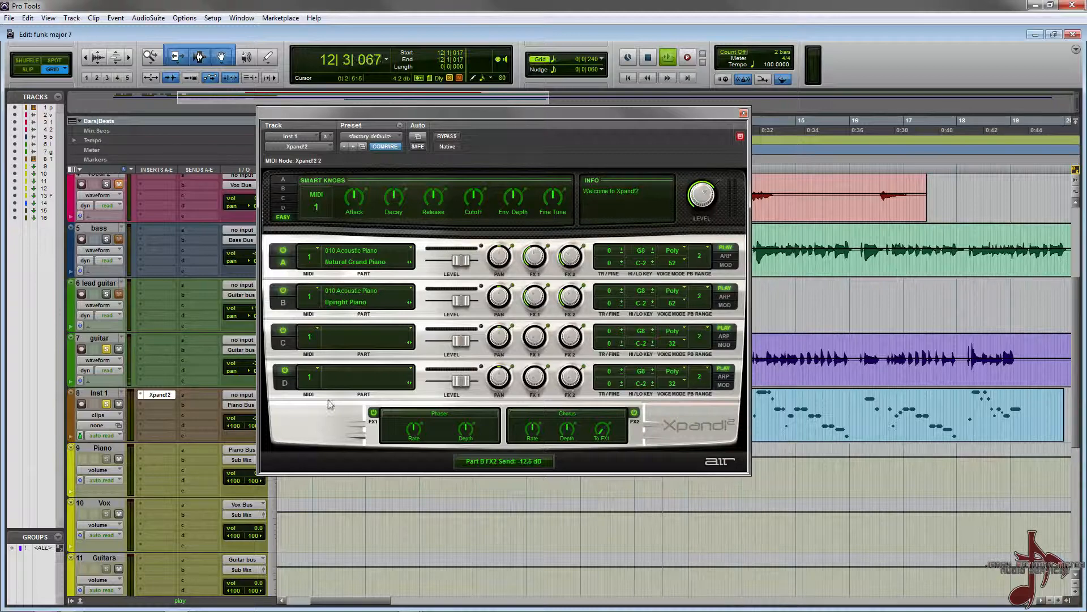
pyautogui.click(667, 57)
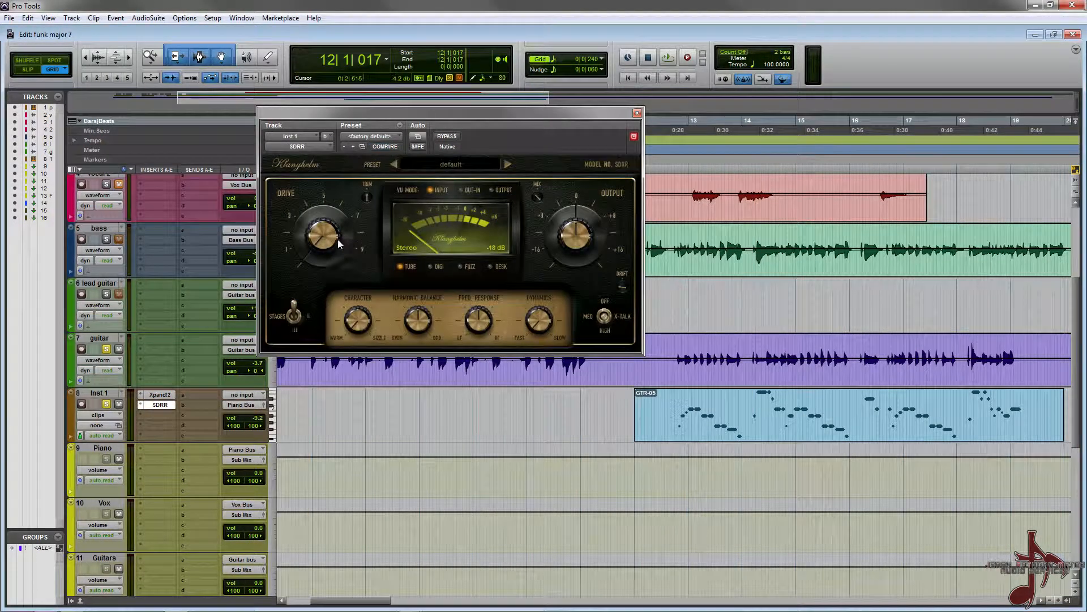
# - Adjust SDRR's drive, output level and even harmonics for the fuzz distortion
pyautogui.click(385, 146)
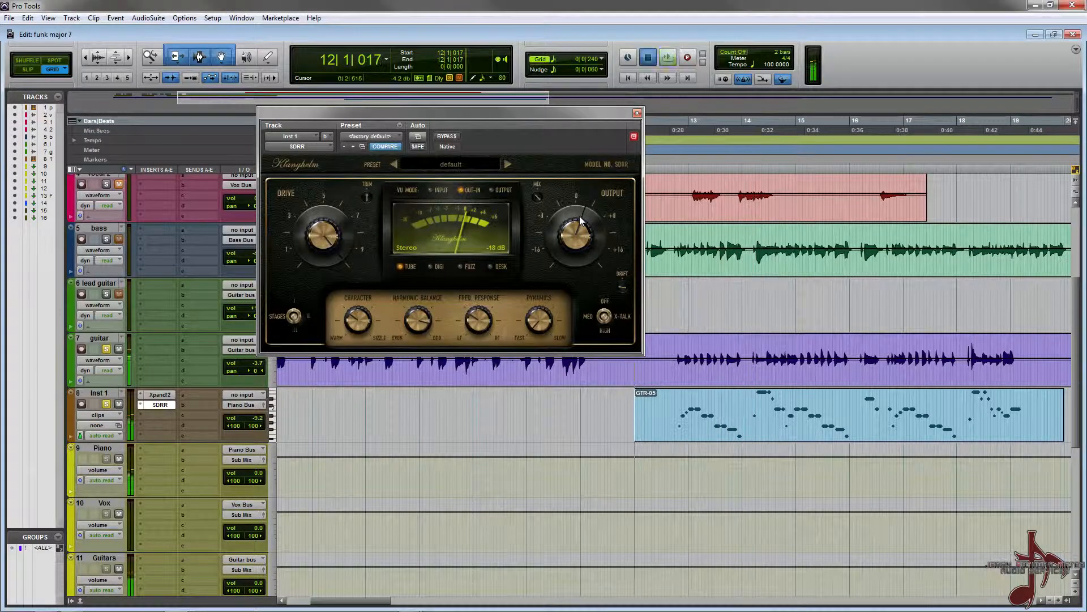
pyautogui.click(666, 57)
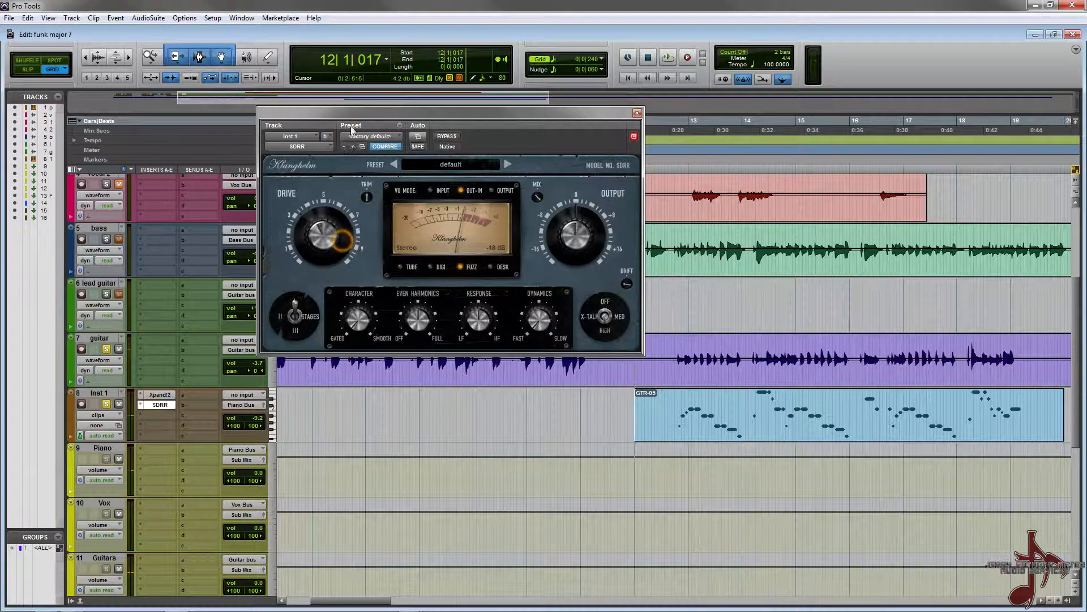
pyautogui.click(667, 57)
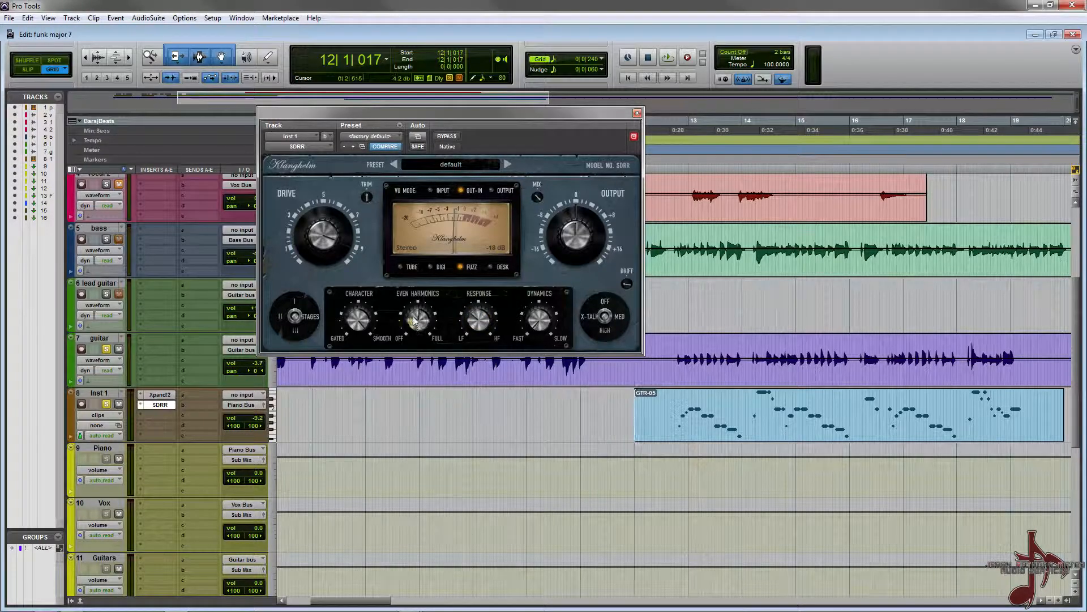
pyautogui.click(667, 57)
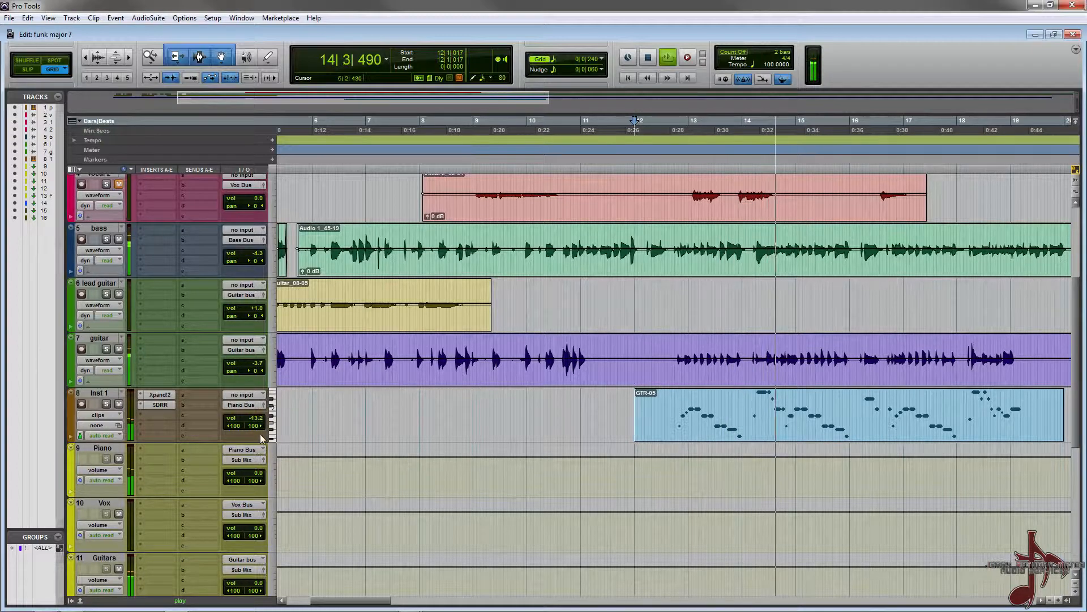
pyautogui.click(159, 404)
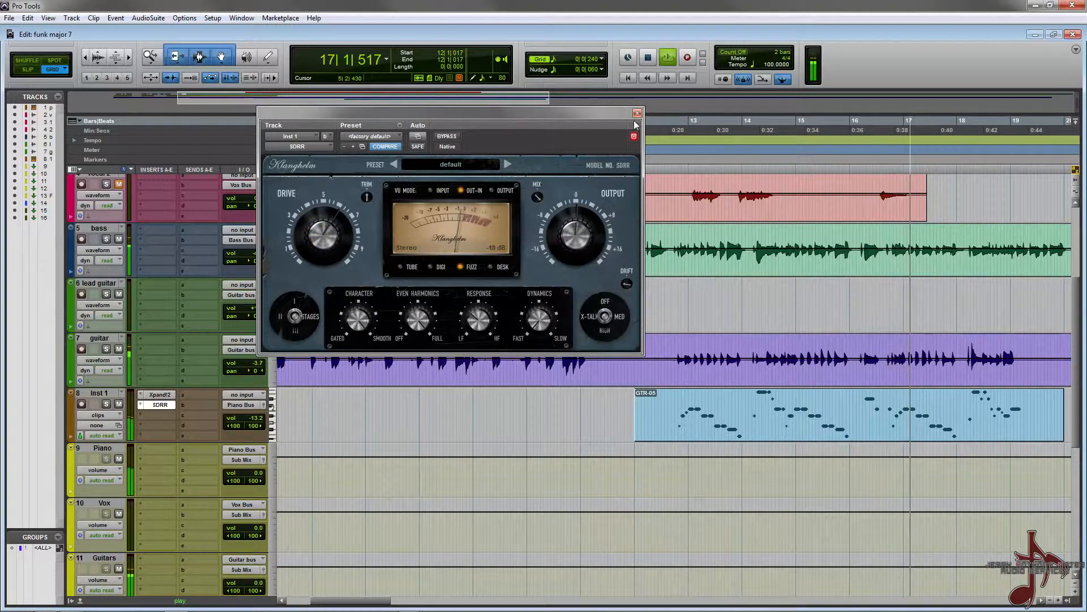
pyautogui.click(636, 112)
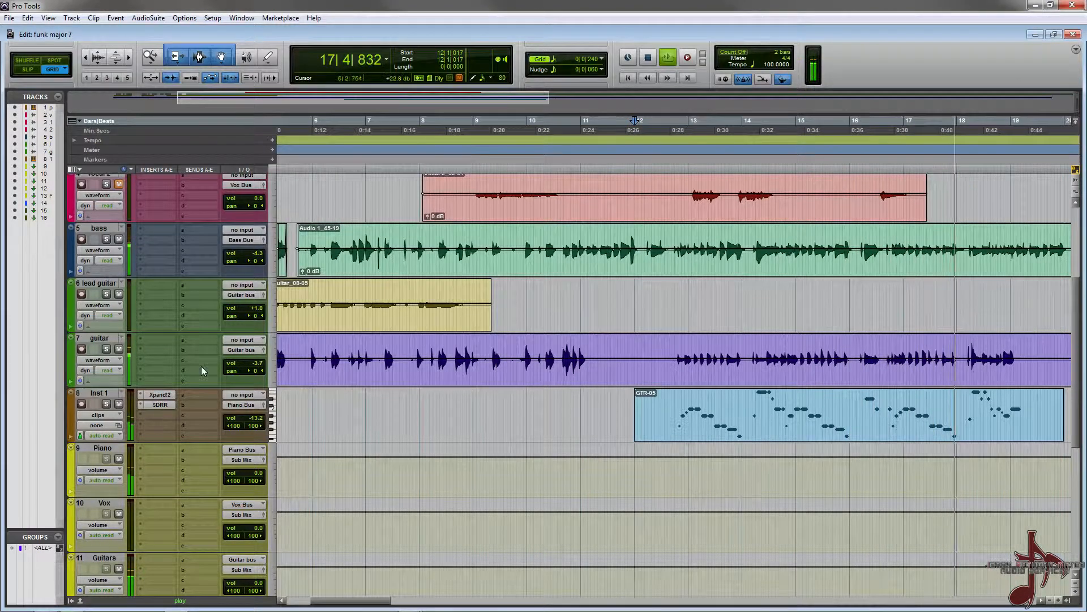
pyautogui.click(160, 394)
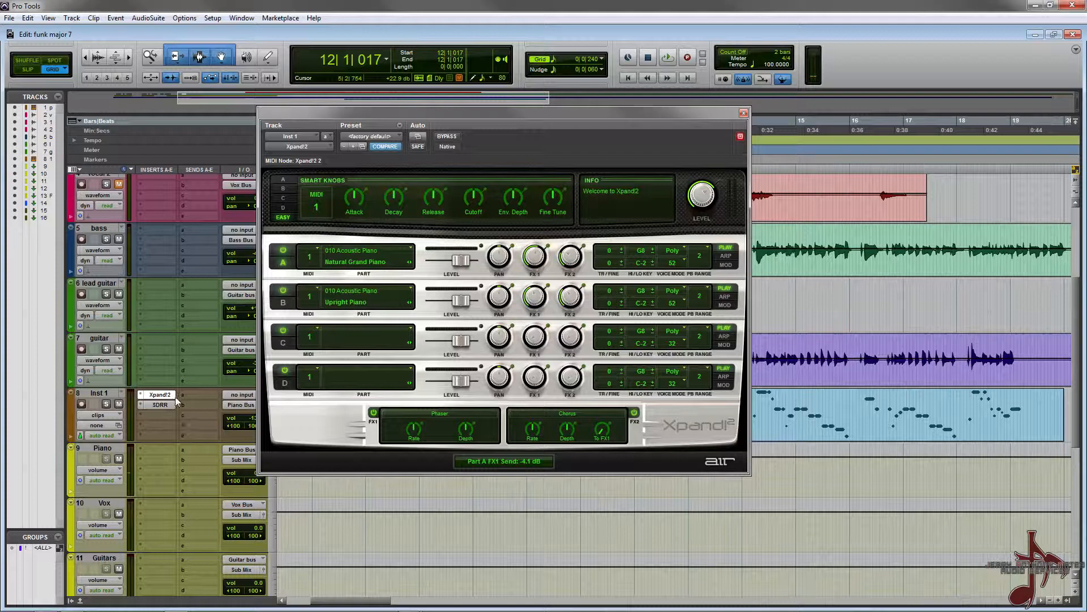
pyautogui.click(743, 113)
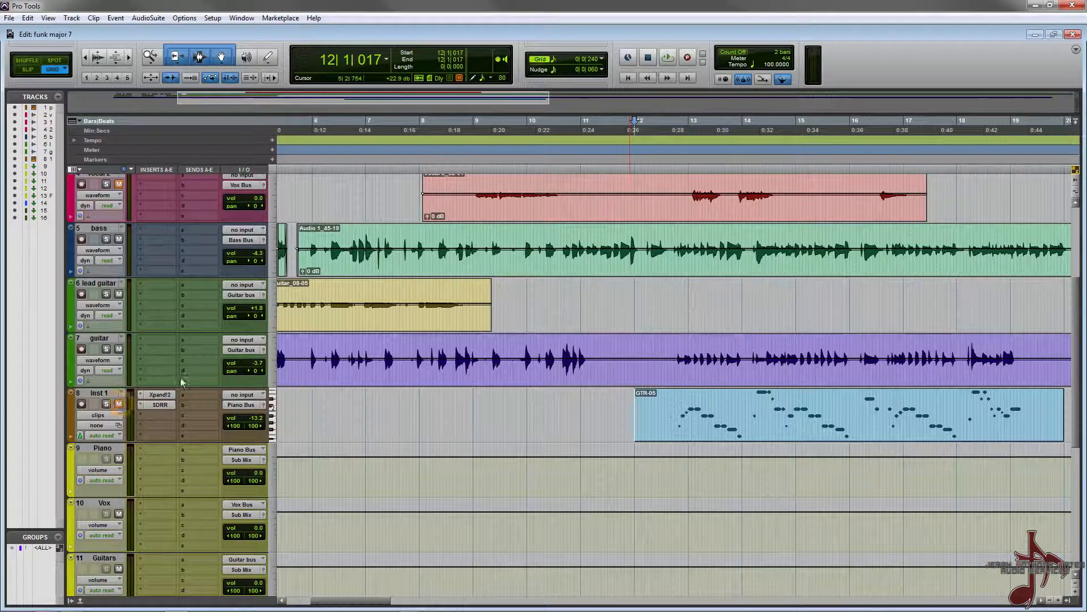
pyautogui.click(666, 59)
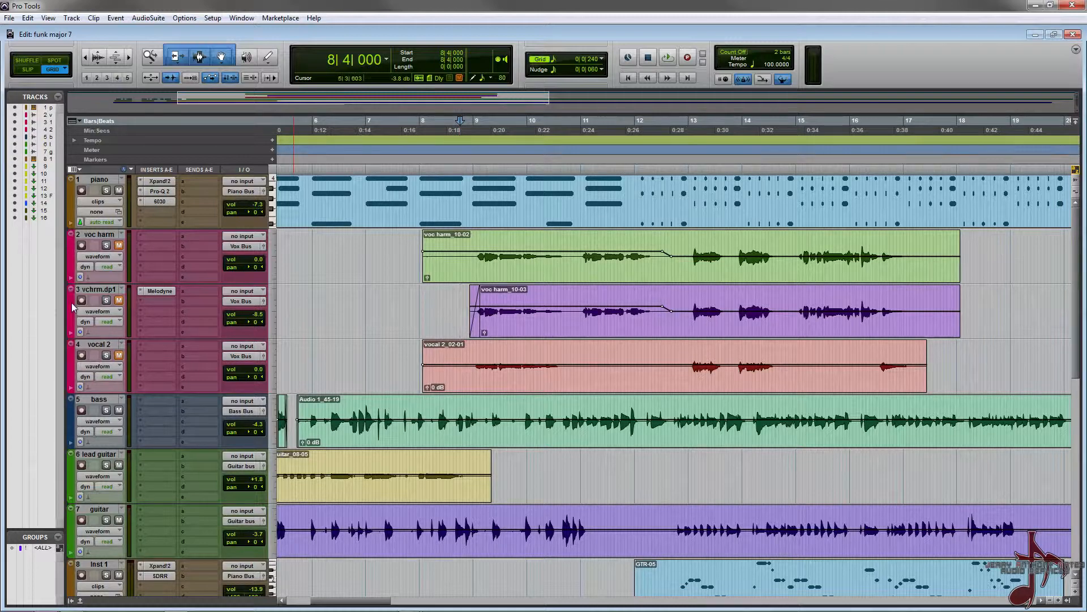
pyautogui.click(159, 291)
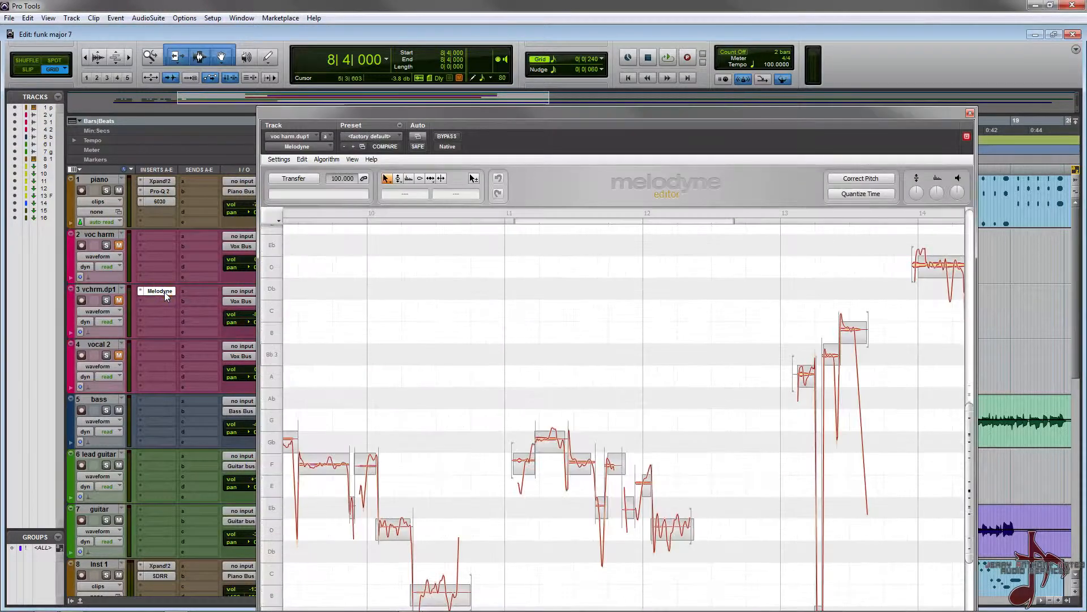
pyautogui.click(970, 113)
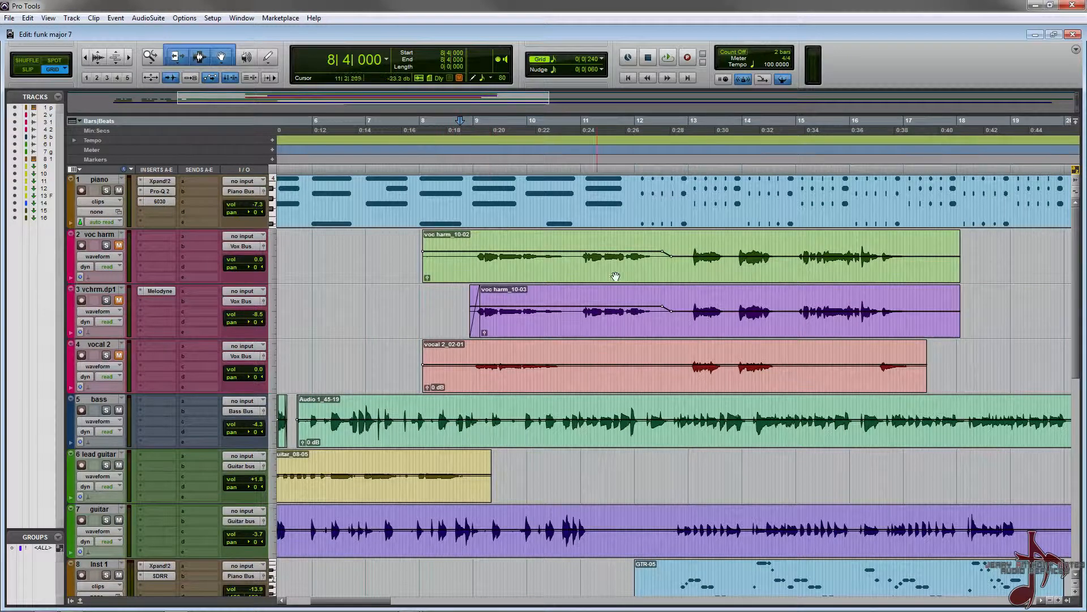
pyautogui.scroll(-3)
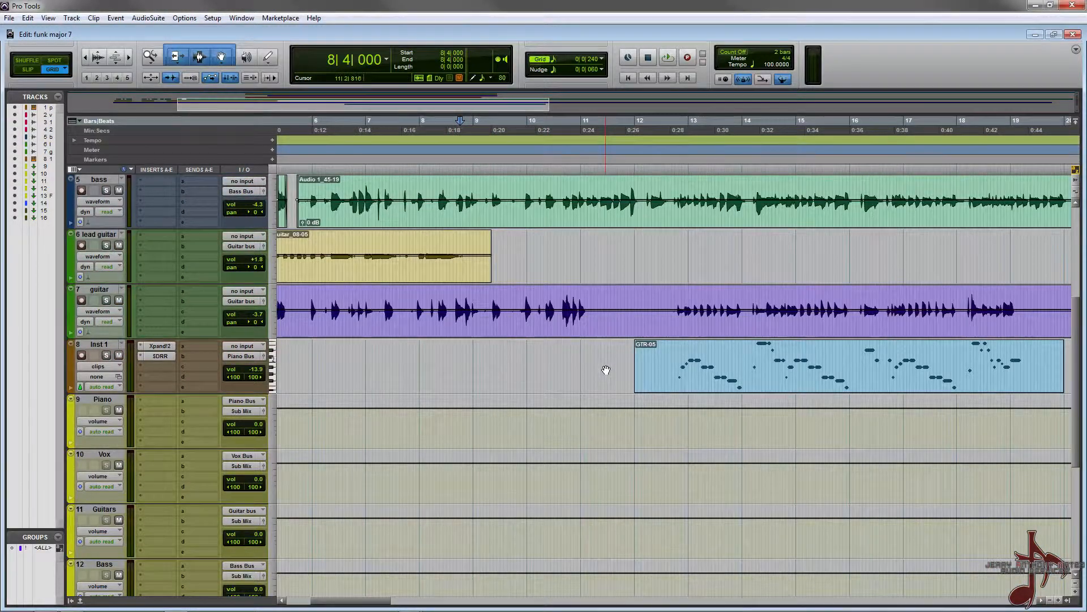